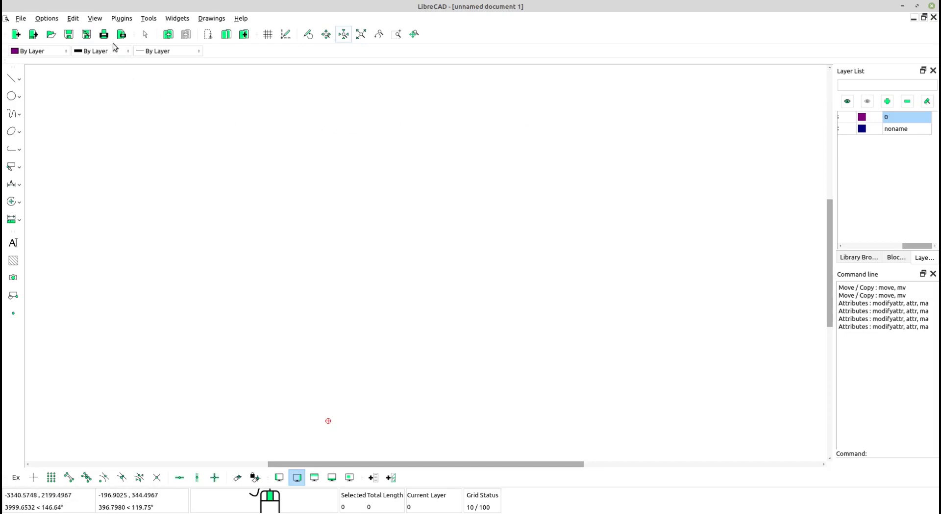
Step: Turn on the drawing grid from the View menu
{"action": "left_click", "coordinate": [95, 19]}
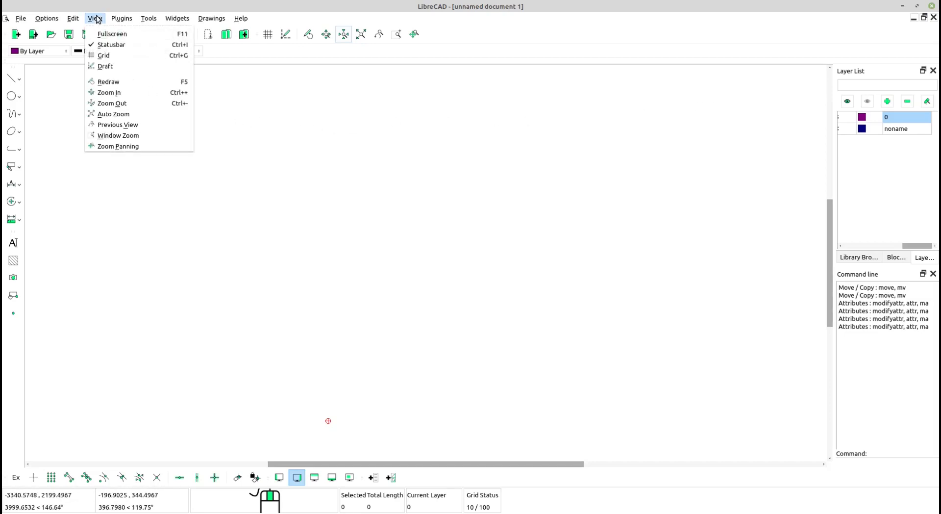
{"action": "mouse_move", "coordinate": [103, 54]}
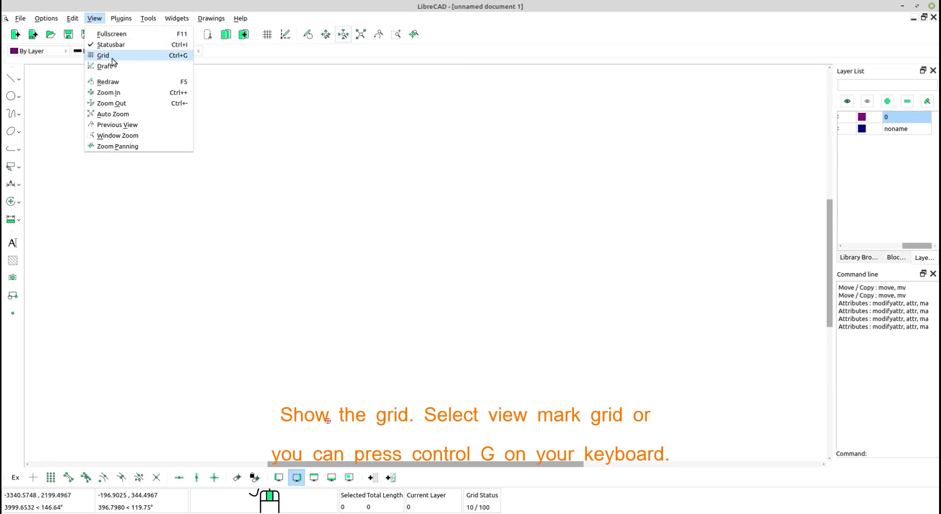
{"action": "left_click", "coordinate": [103, 55]}
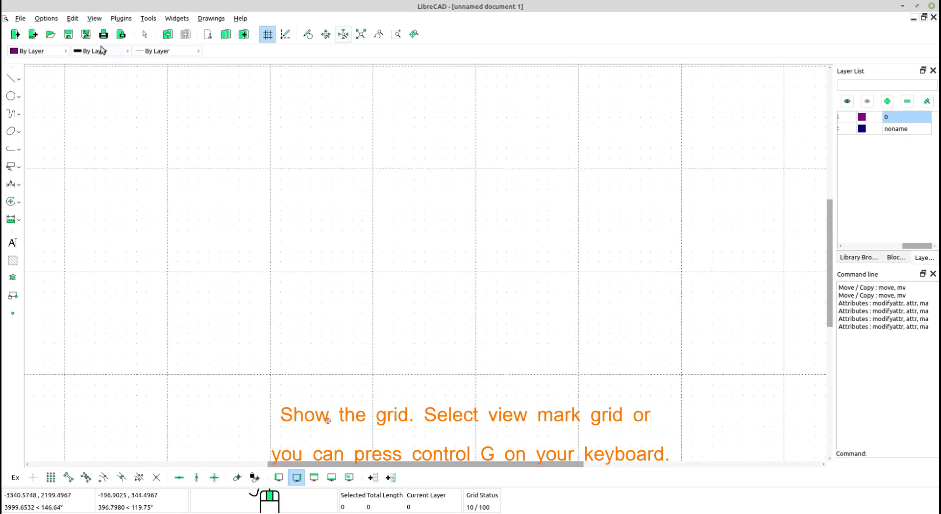
Step: Set the current drawing's grid type to Isometric in Drawing Preferences
{"action": "left_click", "coordinate": [45, 18]}
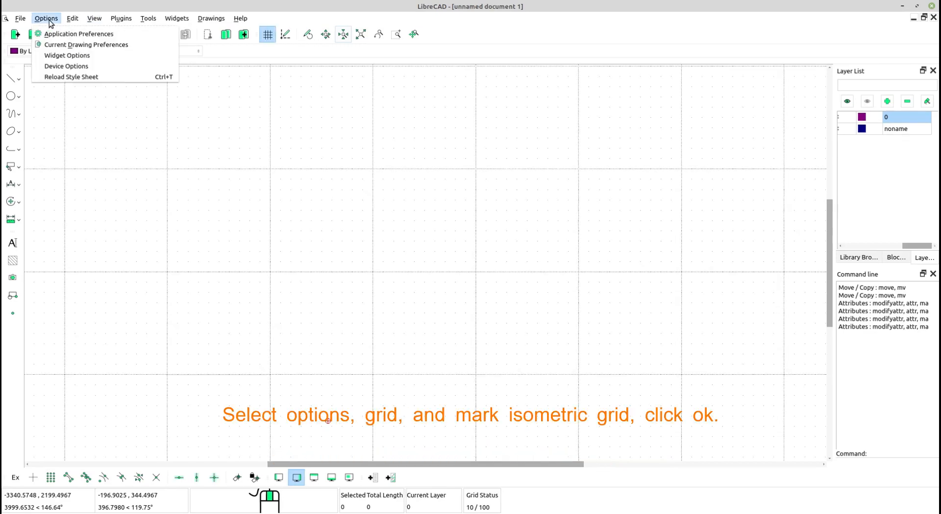
{"action": "mouse_move", "coordinate": [85, 45]}
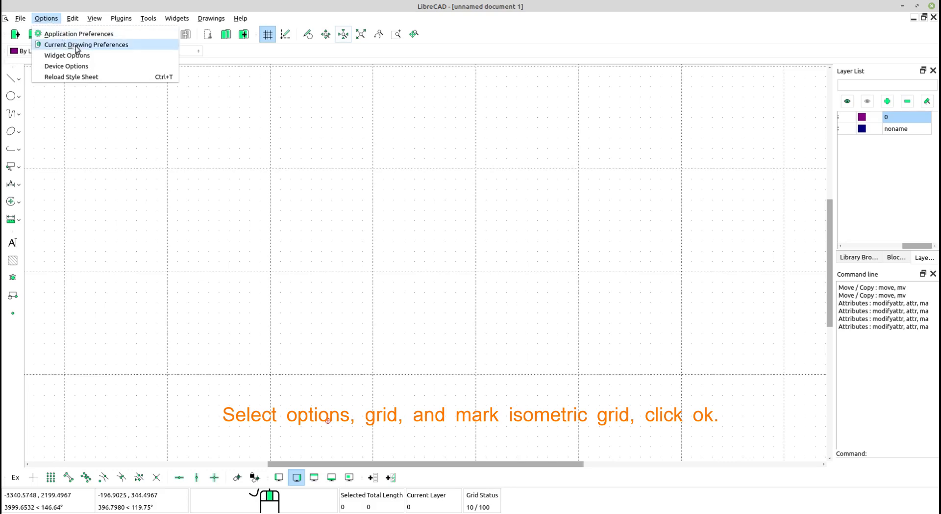
{"action": "left_click", "coordinate": [86, 45]}
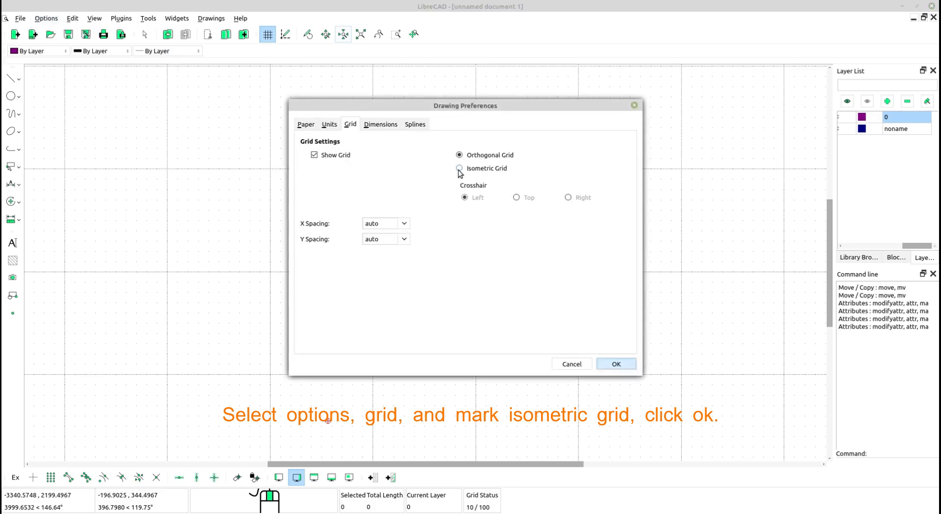
{"action": "left_click", "coordinate": [460, 168]}
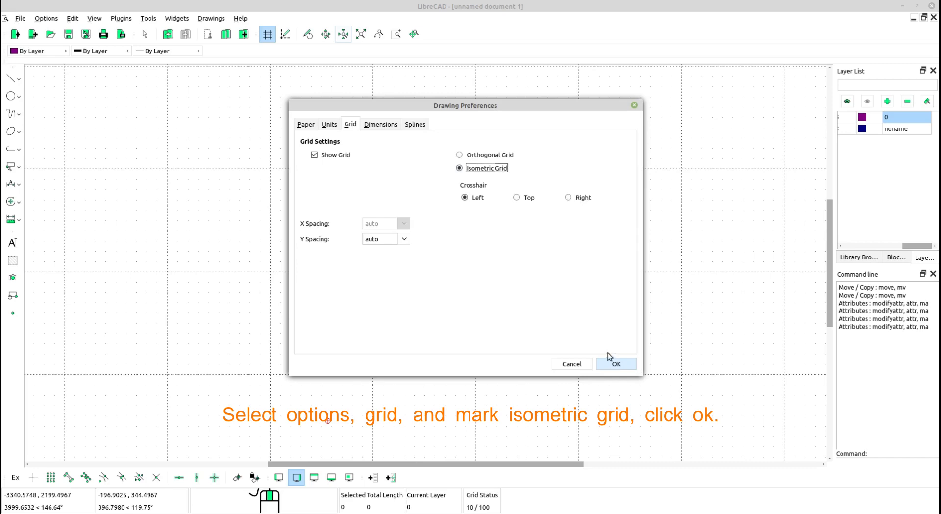
{"action": "left_click", "coordinate": [616, 363]}
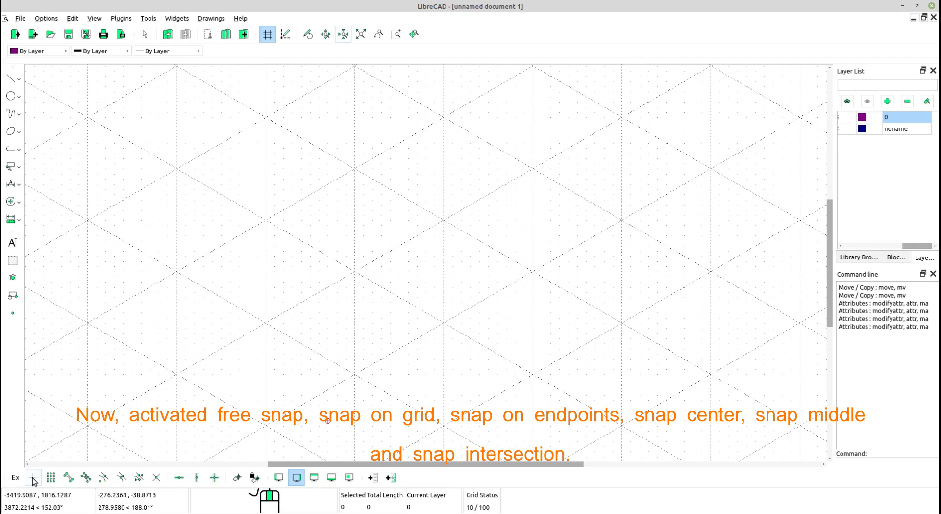
{"action": "mouse_move", "coordinate": [51, 477]}
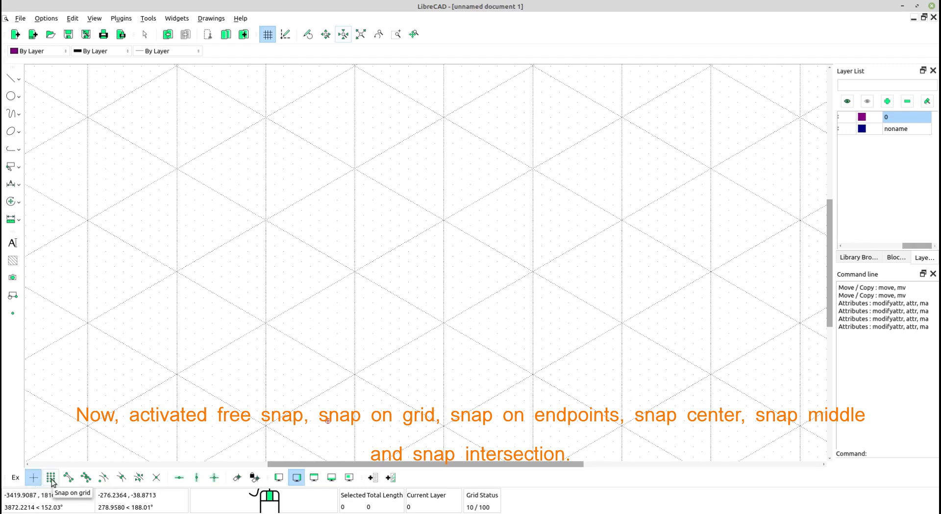
{"action": "mouse_move", "coordinate": [67, 477]}
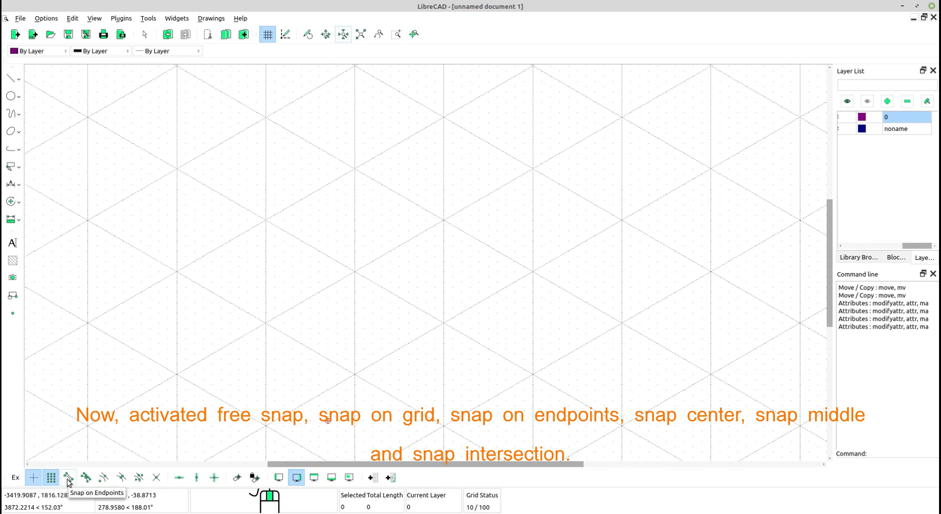
{"action": "mouse_move", "coordinate": [102, 478]}
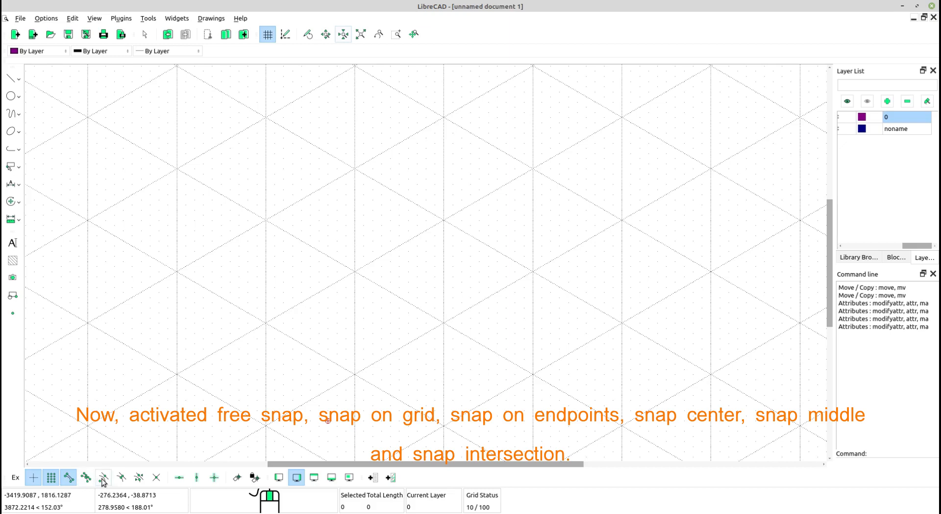
{"action": "mouse_move", "coordinate": [121, 477]}
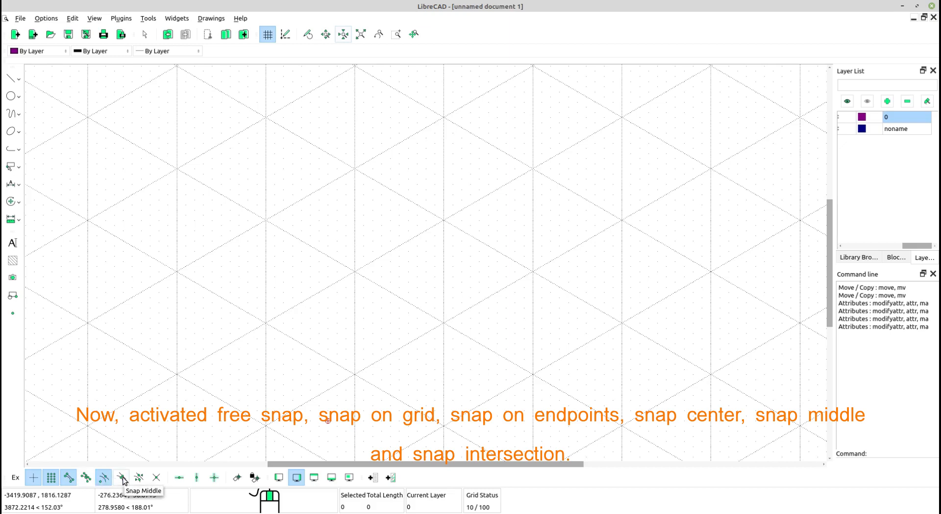
Step: Enable Snap Middle so drawing snaps to midpoints
{"action": "left_click", "coordinate": [120, 477]}
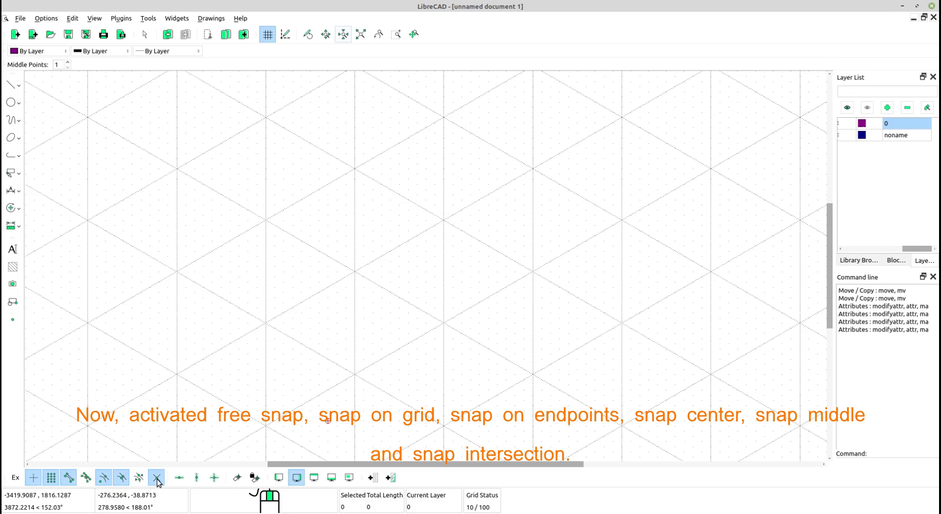
{"action": "mouse_move", "coordinate": [309, 381]}
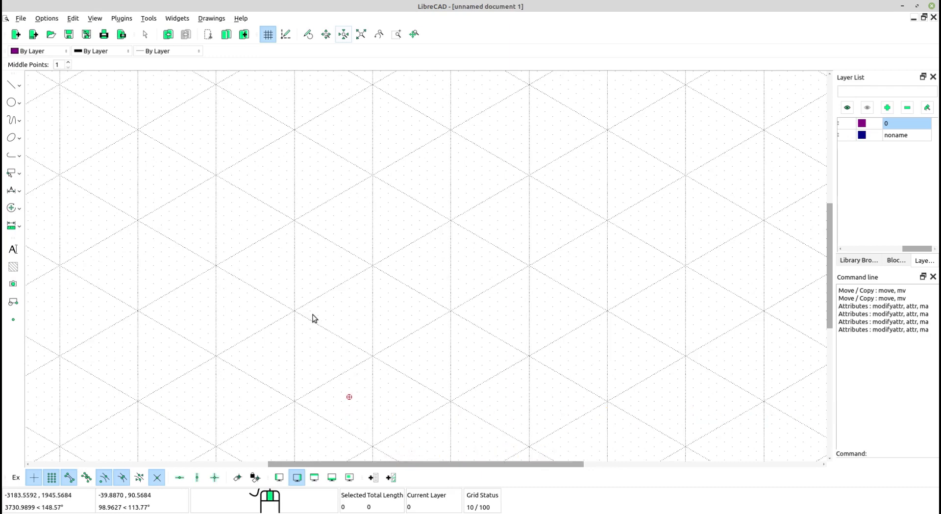
{"action": "left_click", "coordinate": [10, 84]}
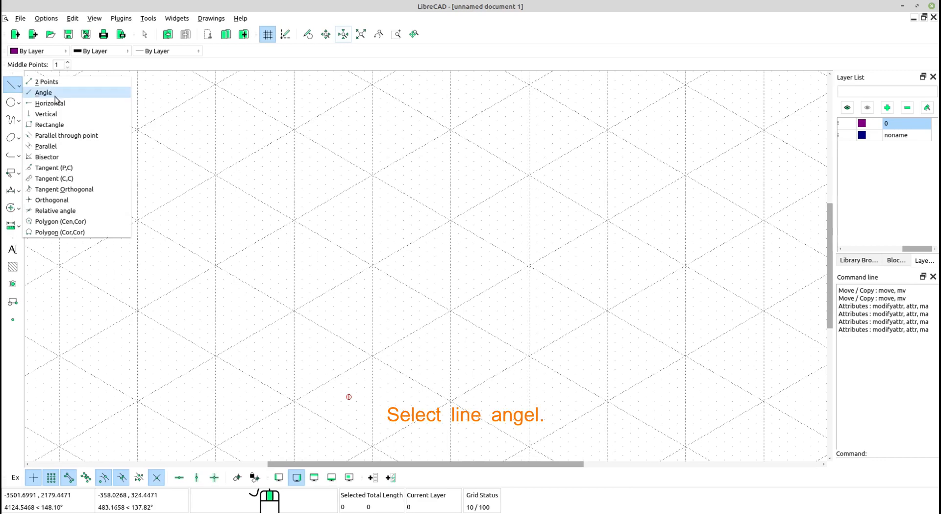
{"action": "mouse_move", "coordinate": [66, 96]}
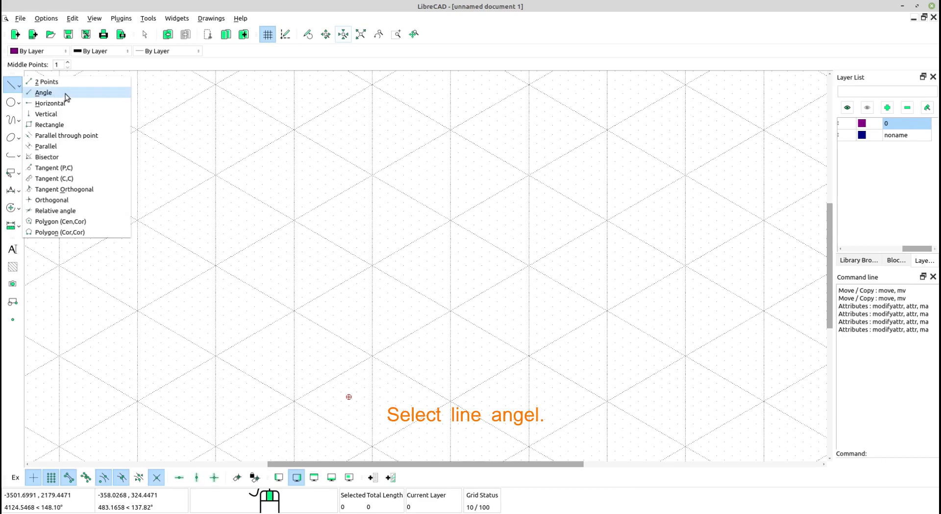
Step: Draw the 30-degree, 200-unit angled lines anchored at their start point
{"action": "left_click", "coordinate": [43, 92]}
{"action": "type", "text": "20"}
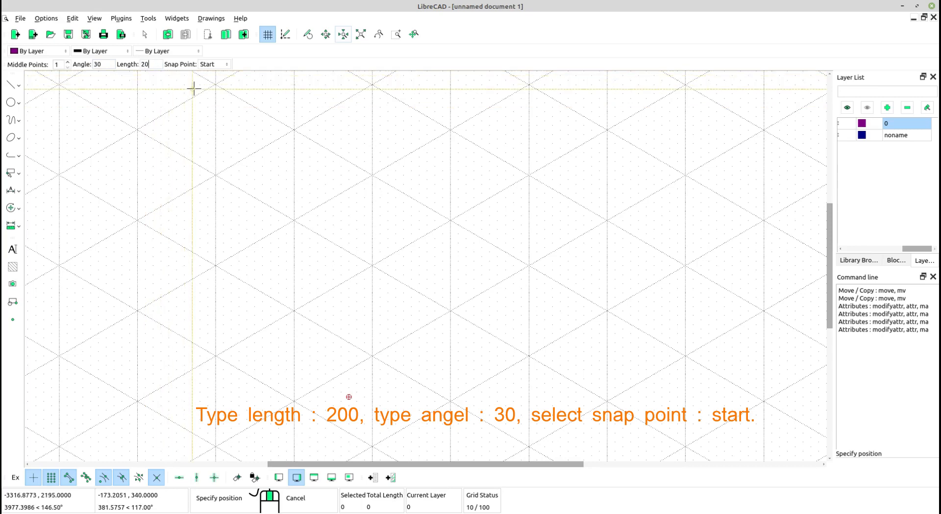
{"action": "left_click", "coordinate": [213, 64]}
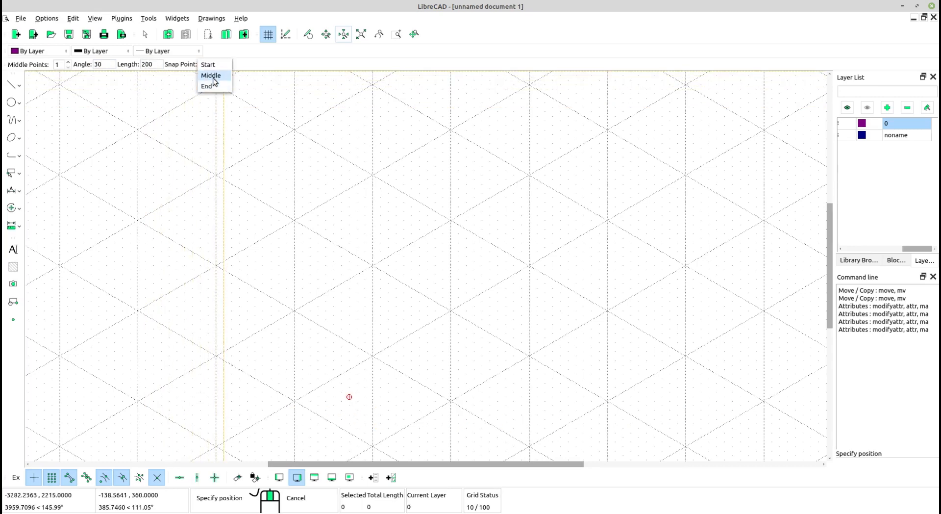
{"action": "left_click", "coordinate": [209, 64]}
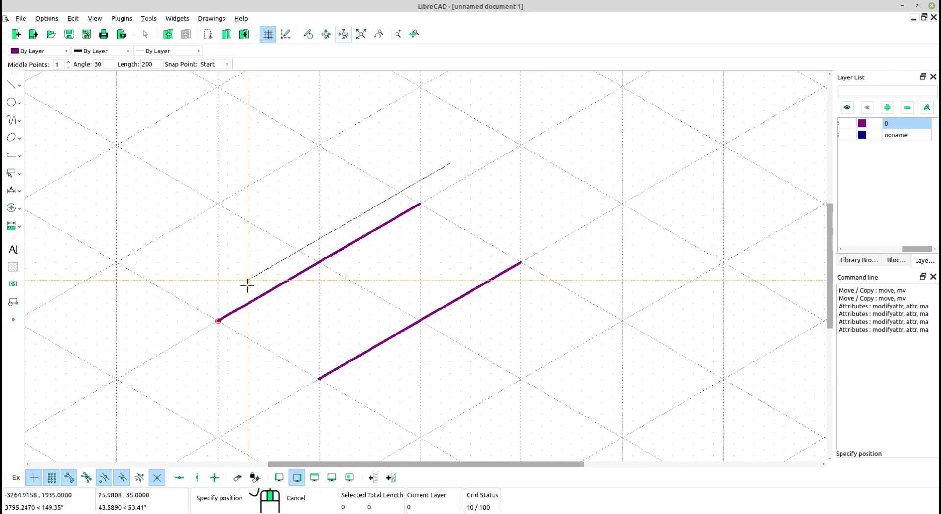
{"action": "left_click", "coordinate": [11, 84]}
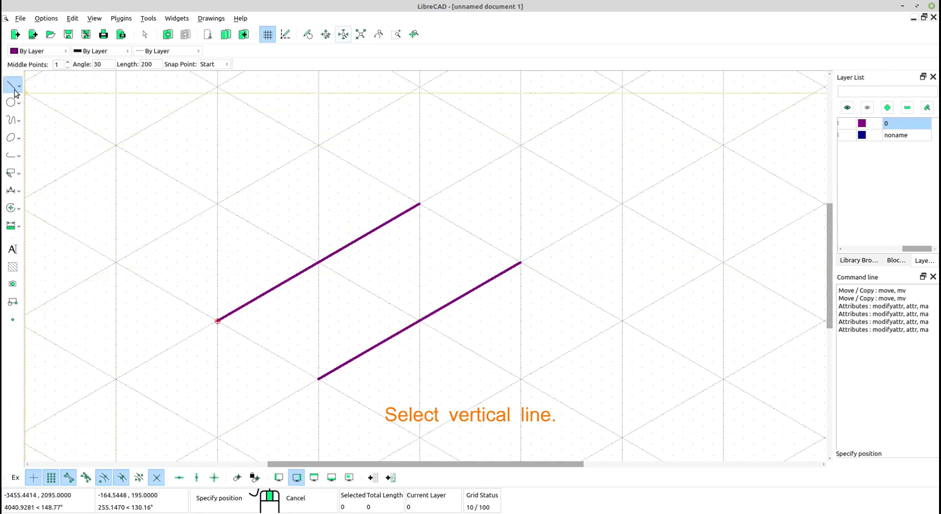
Step: Start the vertical line tool and enter a 120-unit length
{"action": "left_click", "coordinate": [12, 84]}
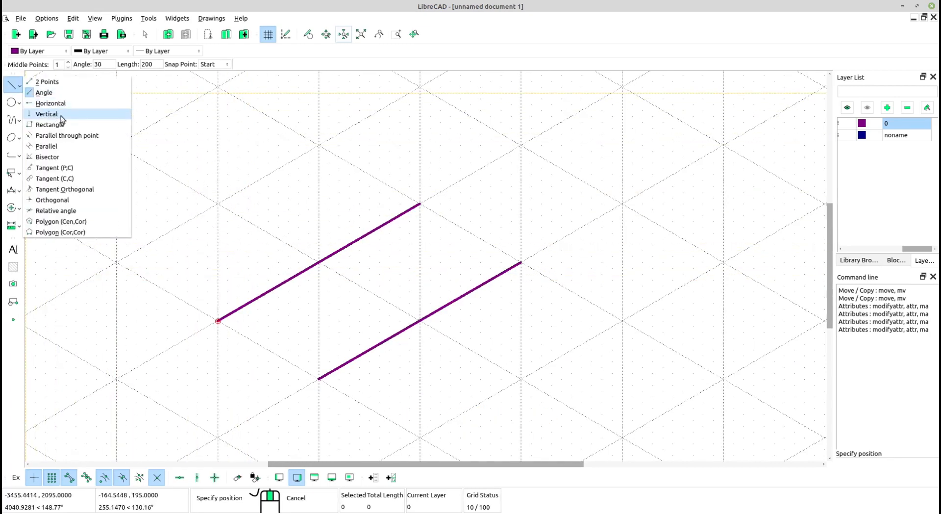
{"action": "left_click", "coordinate": [46, 115]}
{"action": "type", "text": "12"}
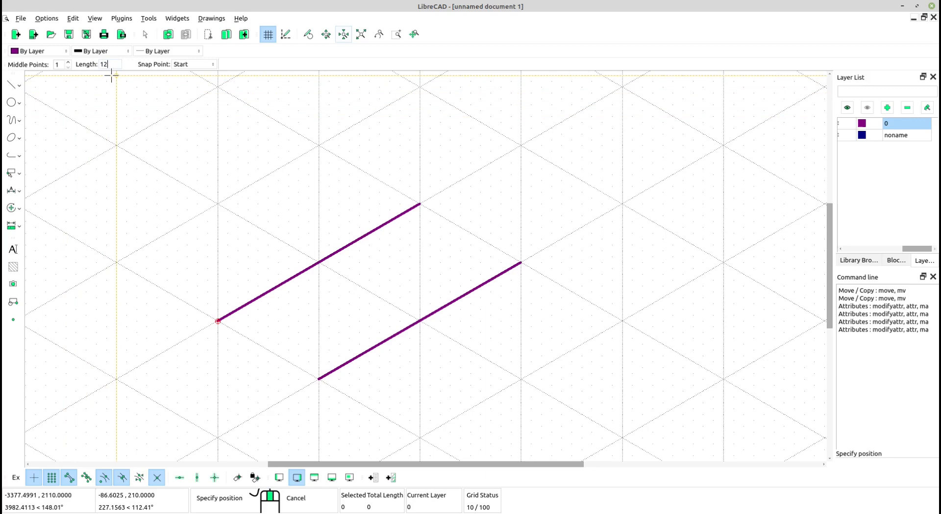
{"action": "type", "text": "0"}
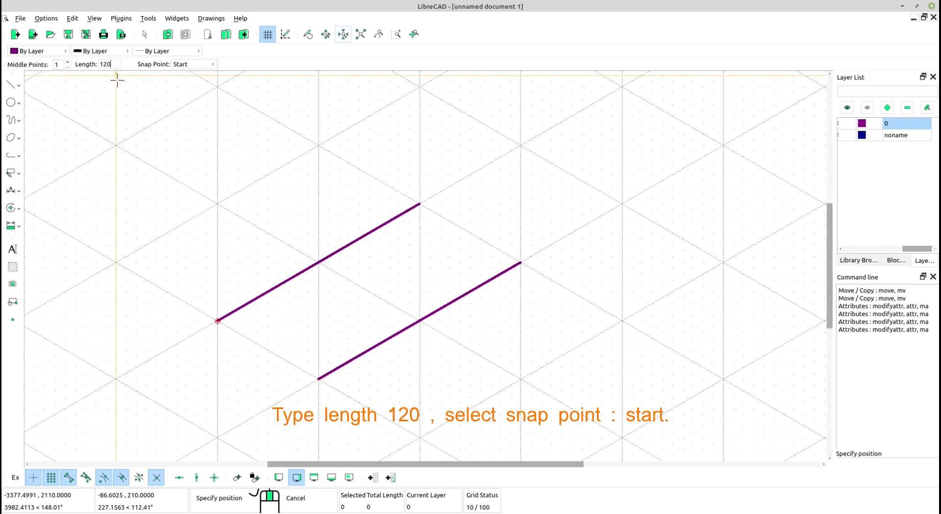
{"action": "mouse_move", "coordinate": [205, 73]}
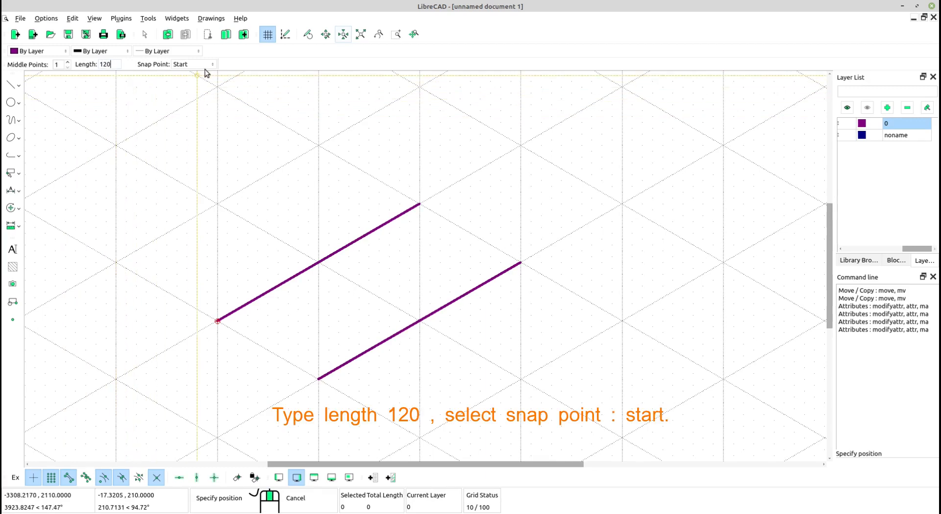
{"action": "mouse_move", "coordinate": [188, 107]}
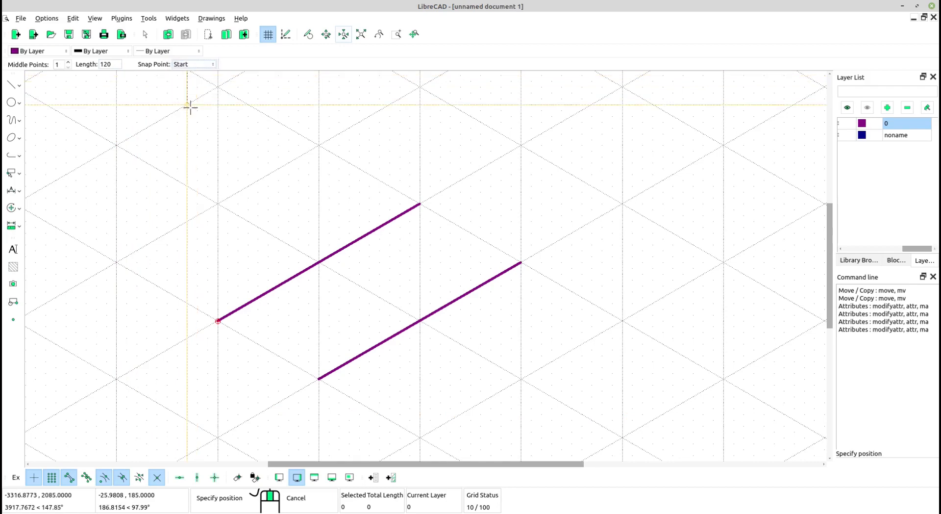
{"action": "mouse_move", "coordinate": [216, 321]}
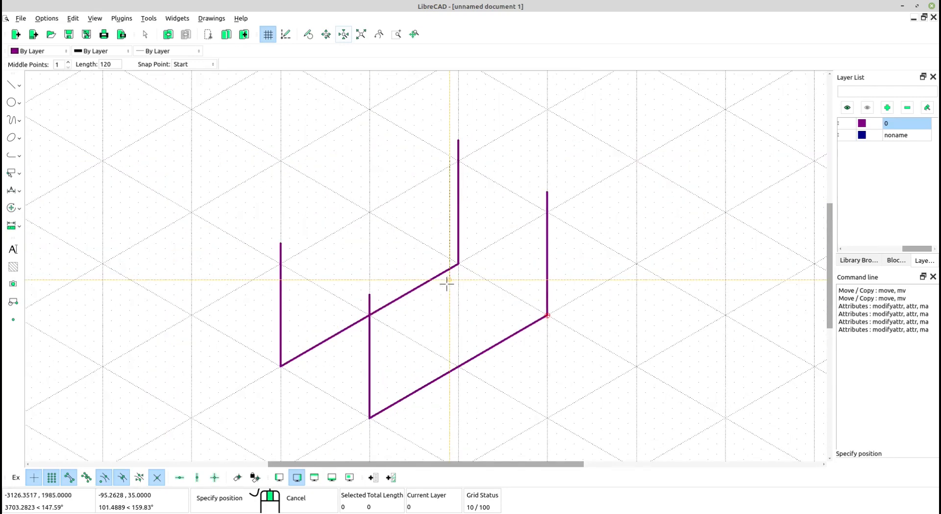
{"action": "mouse_move", "coordinate": [420, 269]}
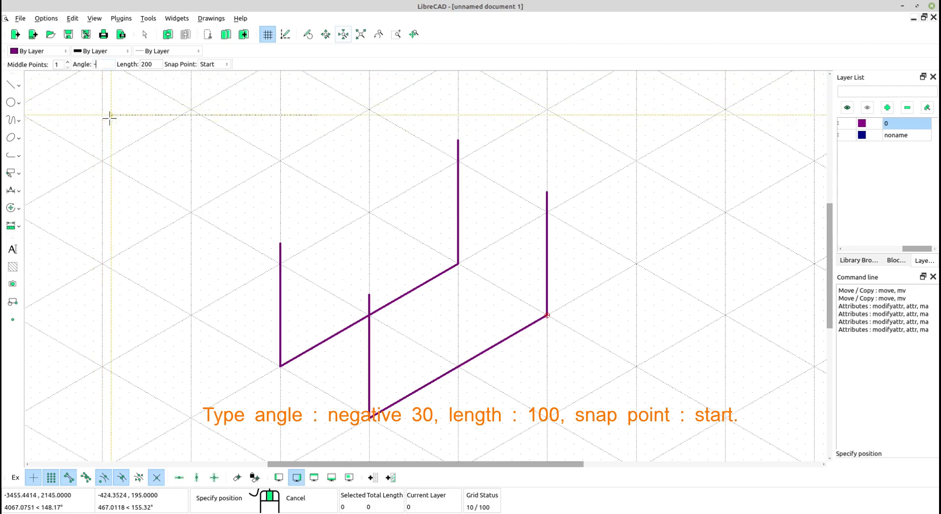
Step: Set the angled line to -30 degrees with a 100-unit length
{"action": "type", "text": "-30"}
{"action": "left_click", "coordinate": [148, 64]}
{"action": "type", "text": "1"}
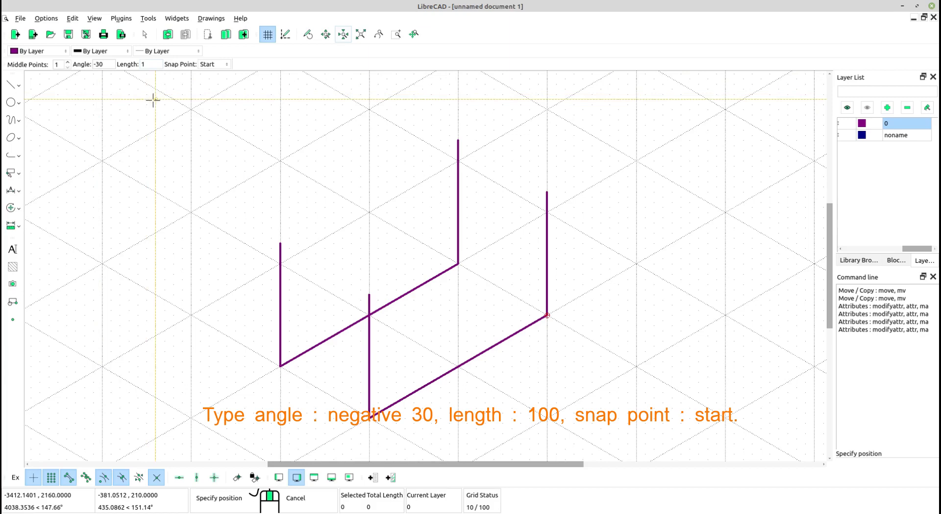
{"action": "left_click", "coordinate": [213, 64]}
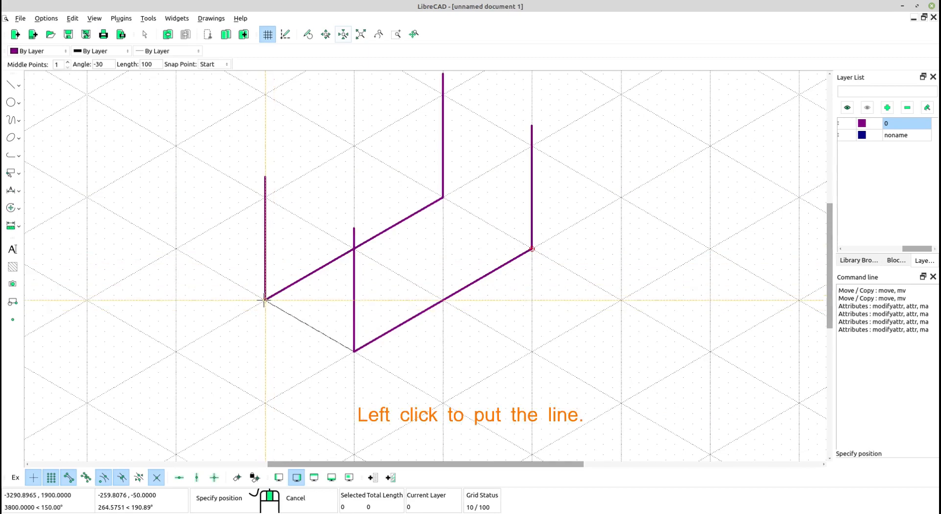
{"action": "mouse_move", "coordinate": [428, 208]}
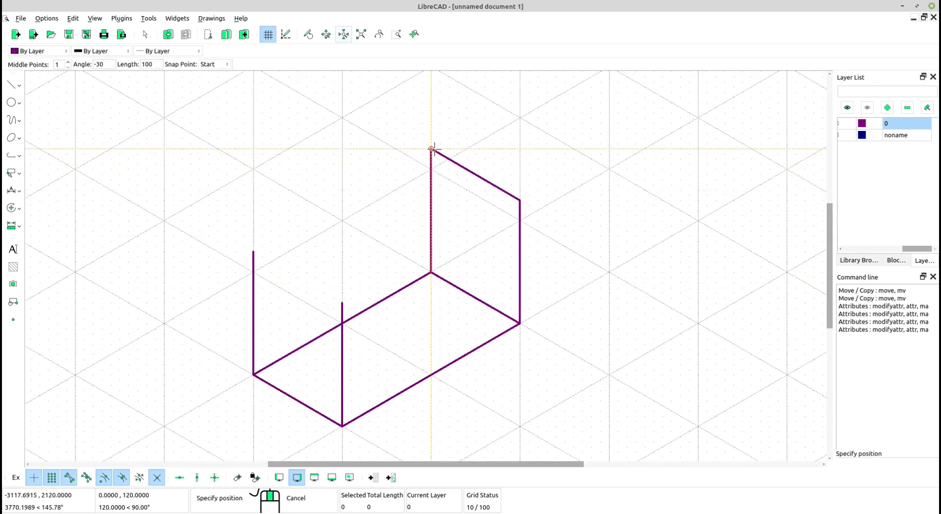
{"action": "mouse_move", "coordinate": [253, 251]}
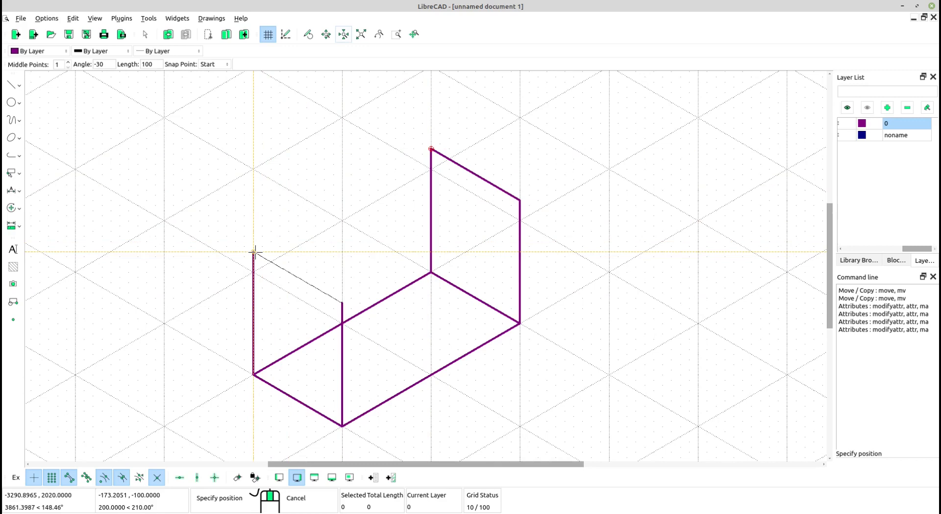
{"action": "mouse_move", "coordinate": [230, 211]}
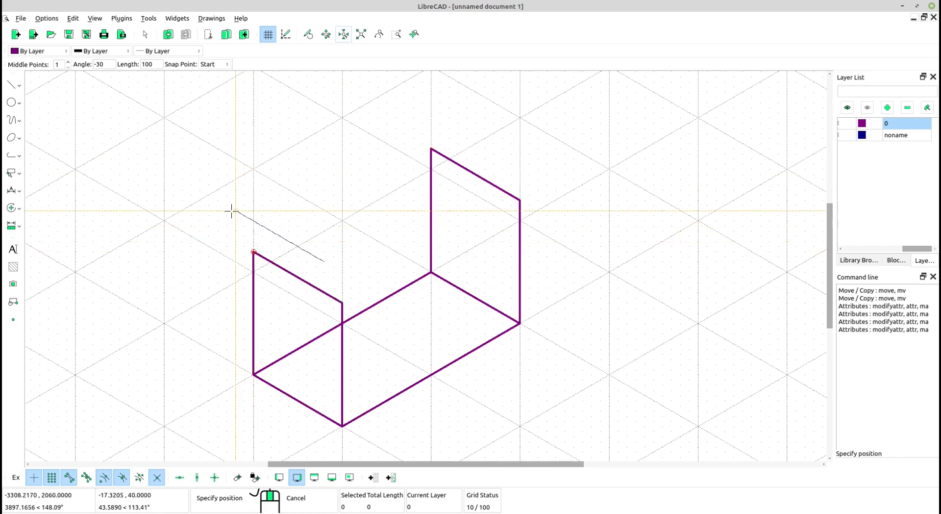
Step: Switch back to angled lines for the remaining 30-degree, 200-unit top edges
{"action": "left_click", "coordinate": [12, 85]}
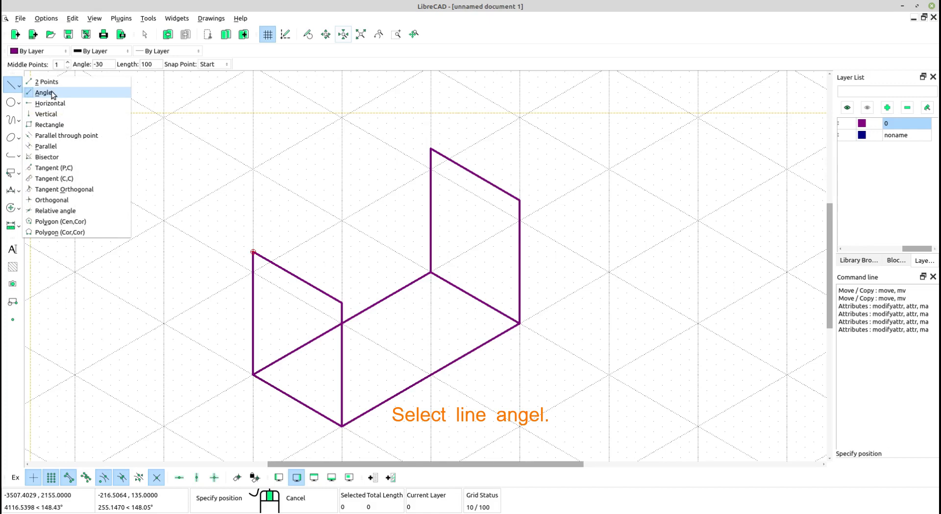
{"action": "left_click", "coordinate": [43, 92]}
{"action": "type", "text": "200"}
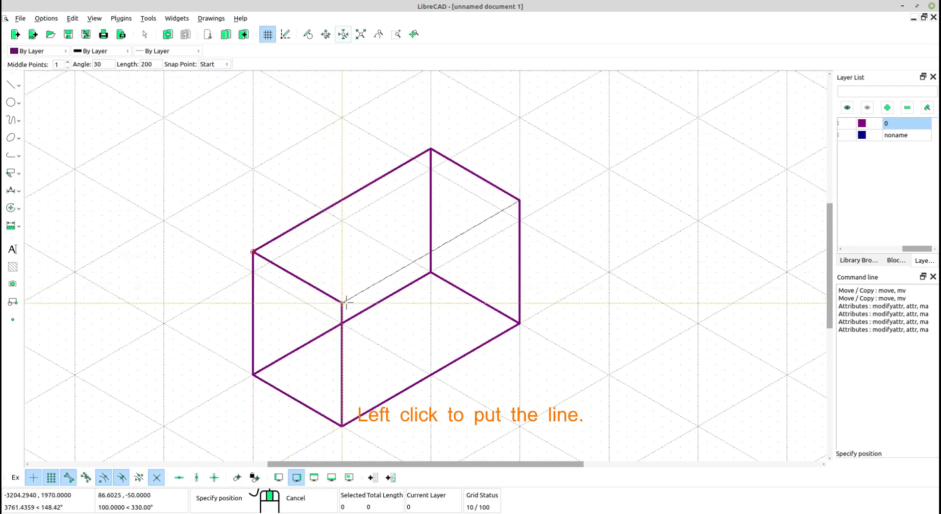
{"action": "mouse_move", "coordinate": [310, 223]}
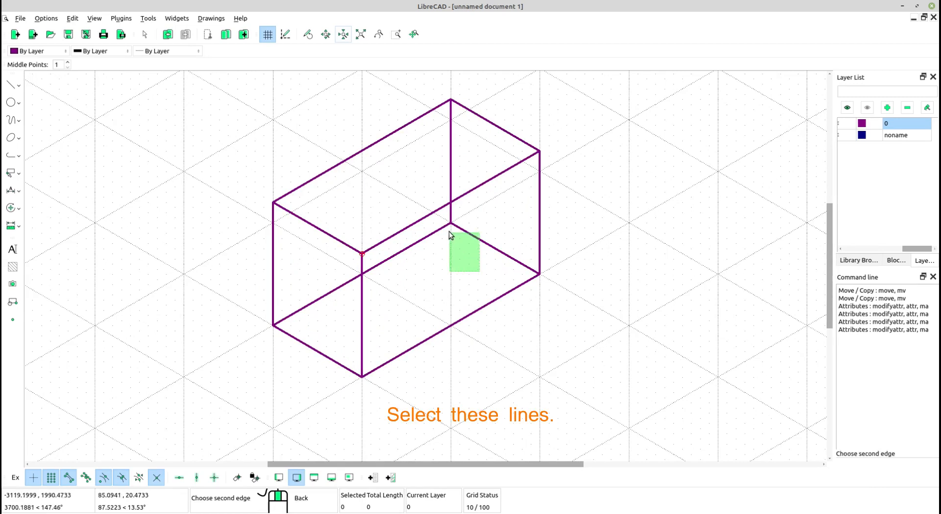
{"action": "mouse_move", "coordinate": [438, 220]}
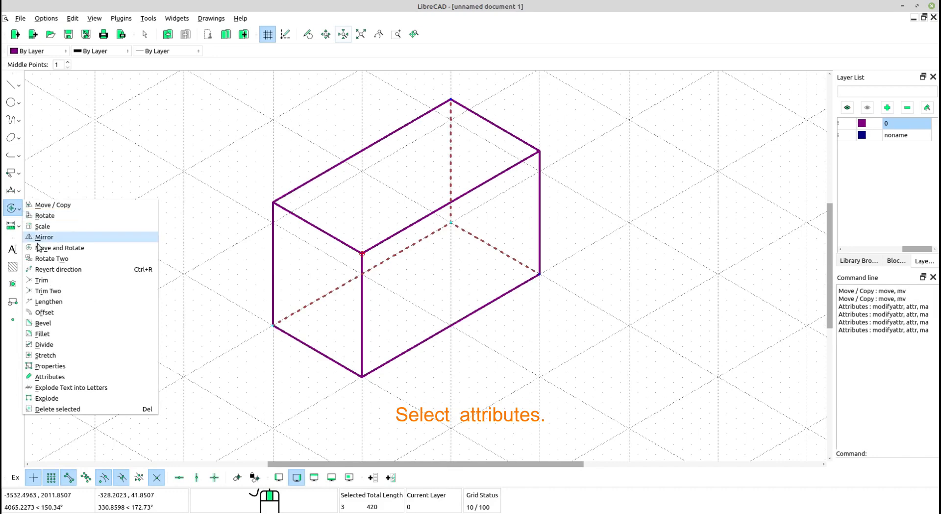
{"action": "mouse_move", "coordinate": [50, 377]}
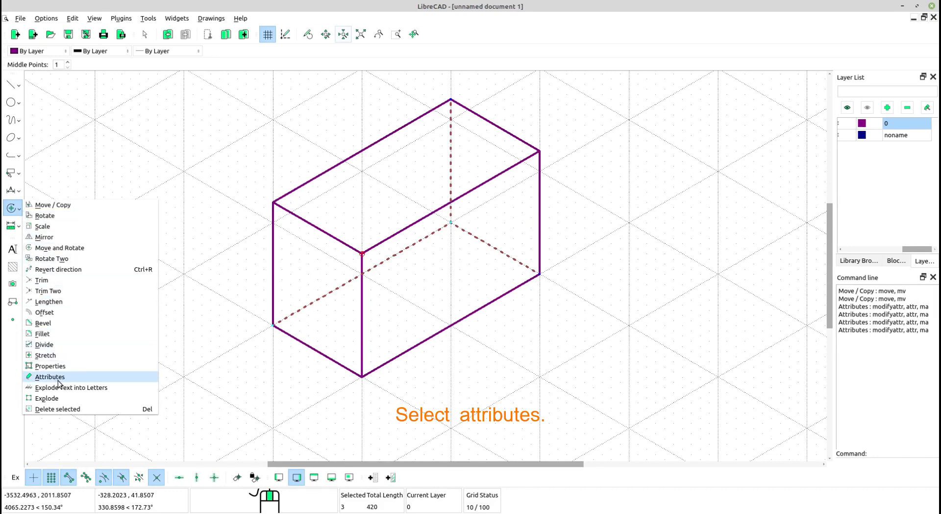
Step: Change the selected hidden edges' line type to Dot (small) via Attributes
{"action": "left_click", "coordinate": [49, 377]}
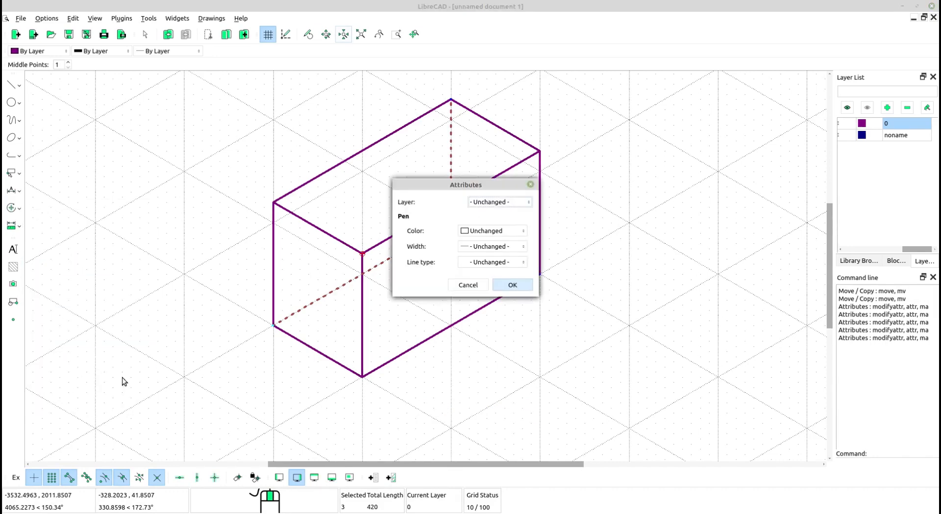
{"action": "left_click", "coordinate": [492, 262]}
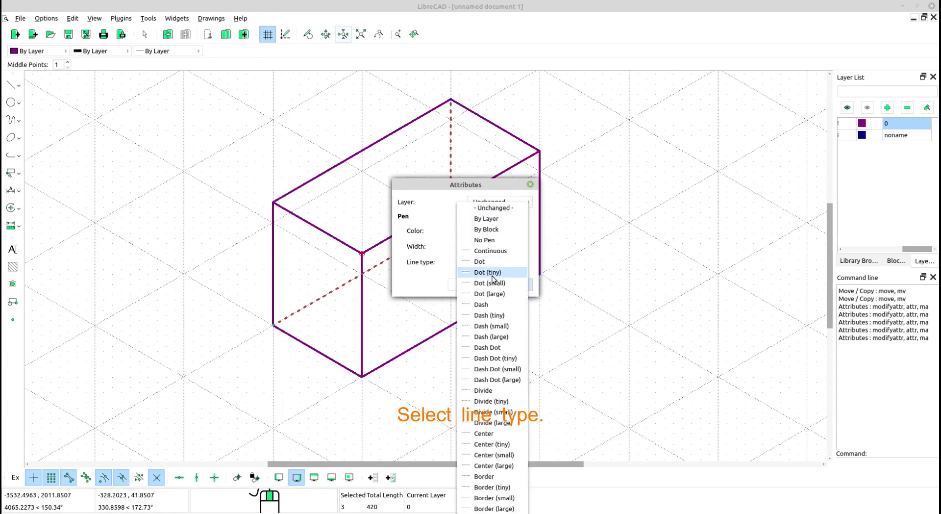
{"action": "left_click", "coordinate": [489, 283]}
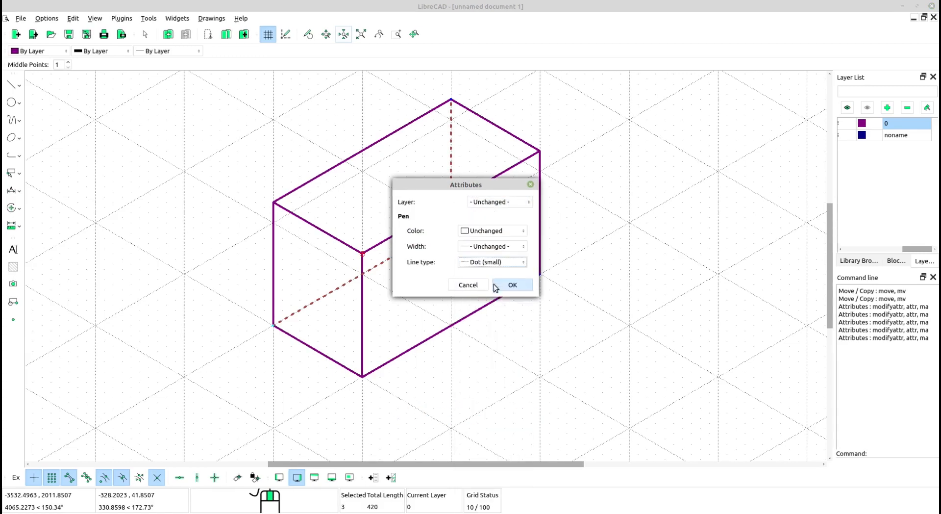
{"action": "left_click", "coordinate": [512, 284]}
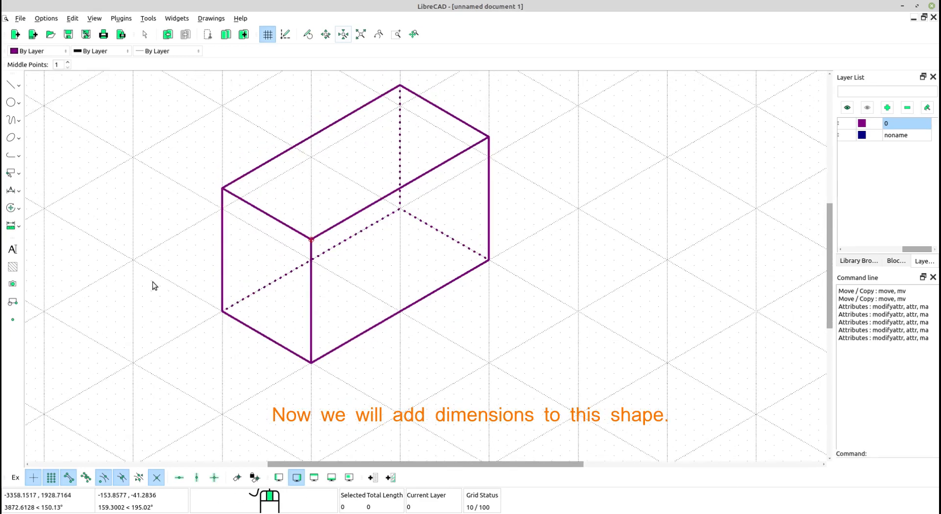
Step: Make noname the current layer and add the aligned 200 dimension along the bottom edge
{"action": "left_click", "coordinate": [13, 191]}
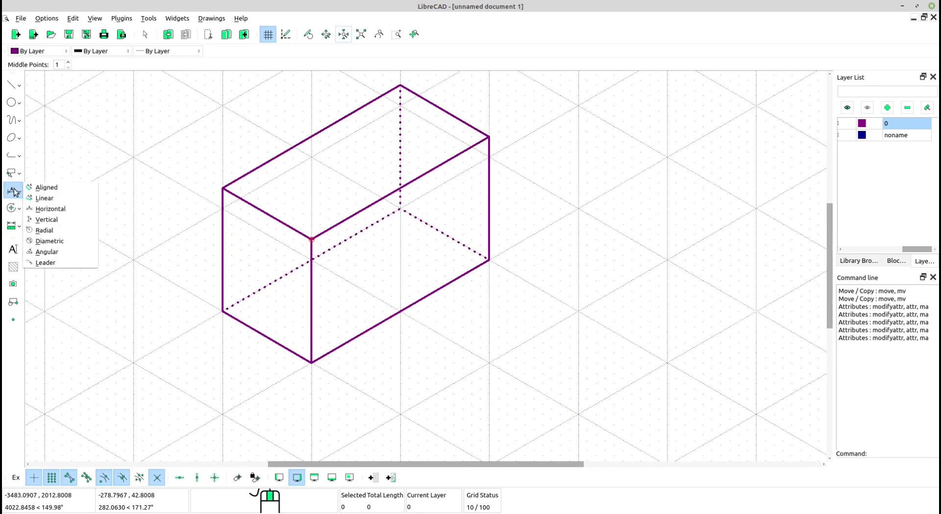
{"action": "mouse_move", "coordinate": [202, 231]}
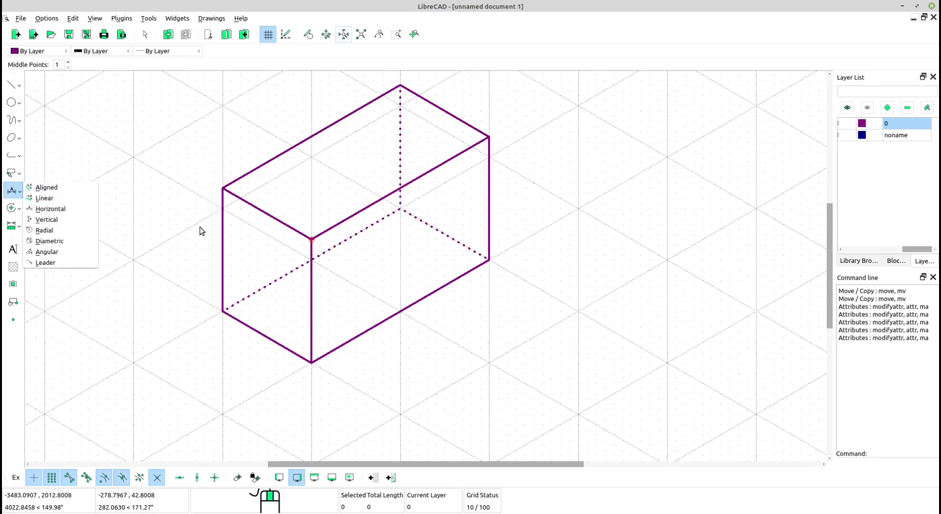
{"action": "mouse_move", "coordinate": [908, 141]}
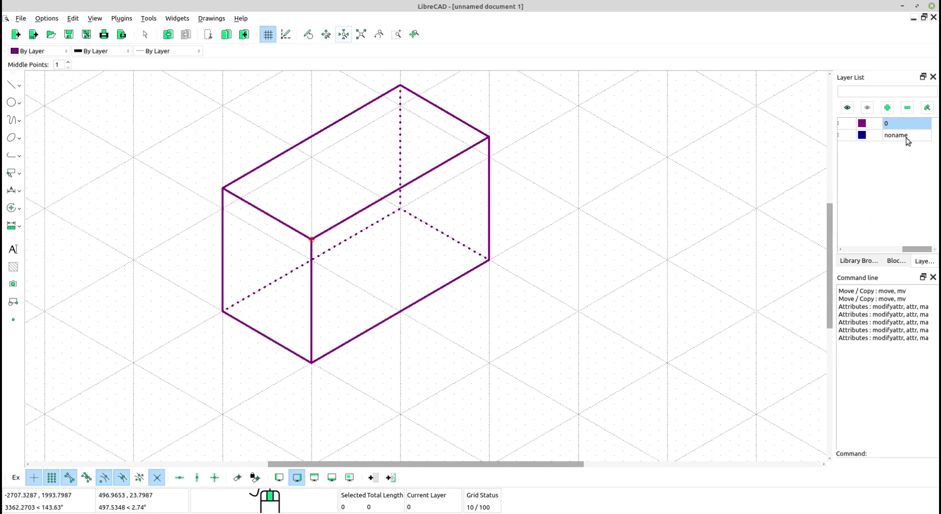
{"action": "left_click", "coordinate": [13, 190]}
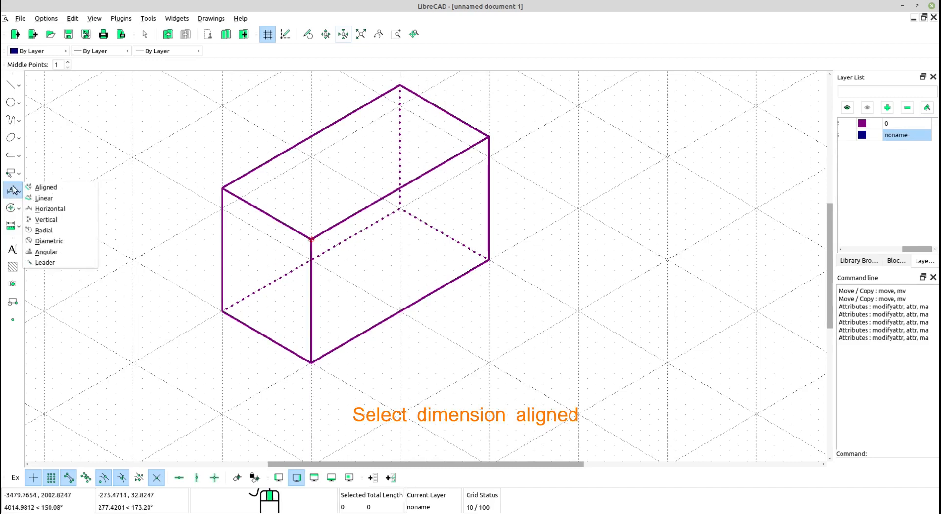
{"action": "mouse_move", "coordinate": [46, 187]}
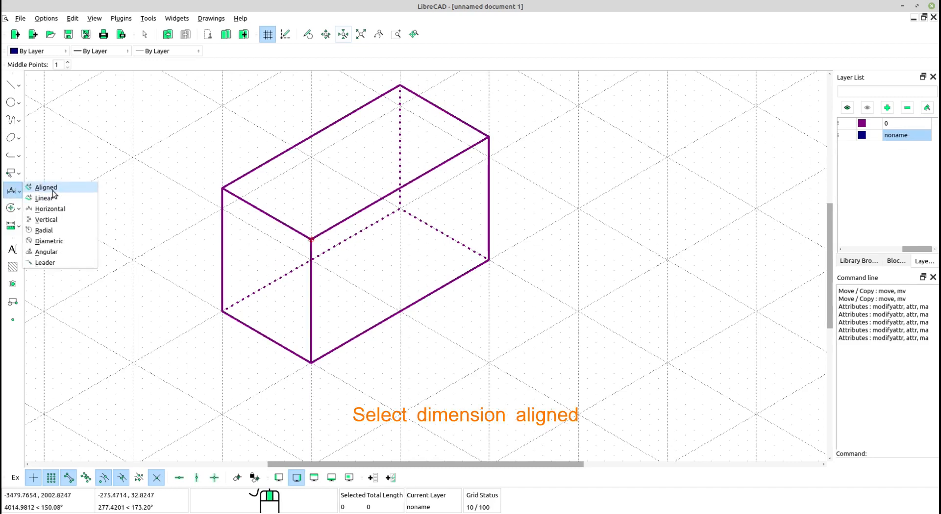
{"action": "left_click", "coordinate": [46, 187]}
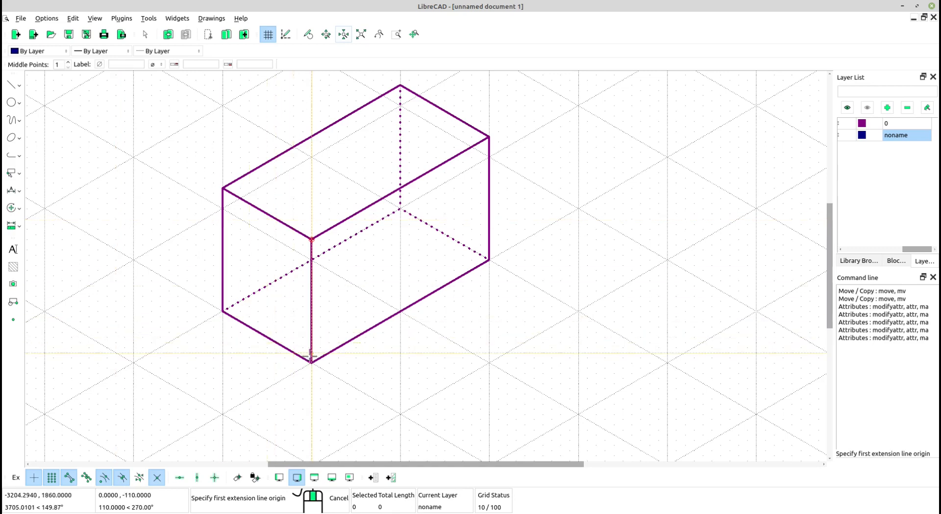
{"action": "left_click", "coordinate": [310, 362]}
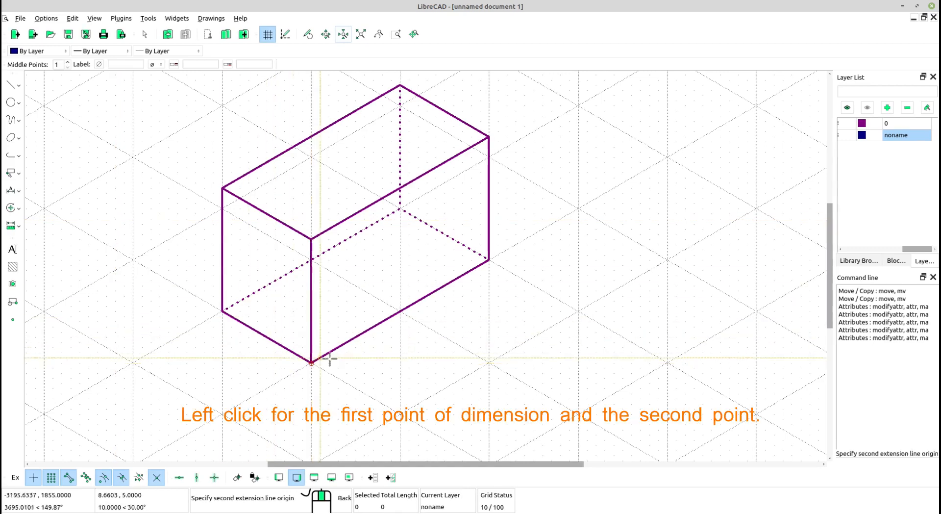
{"action": "left_click", "coordinate": [490, 259]}
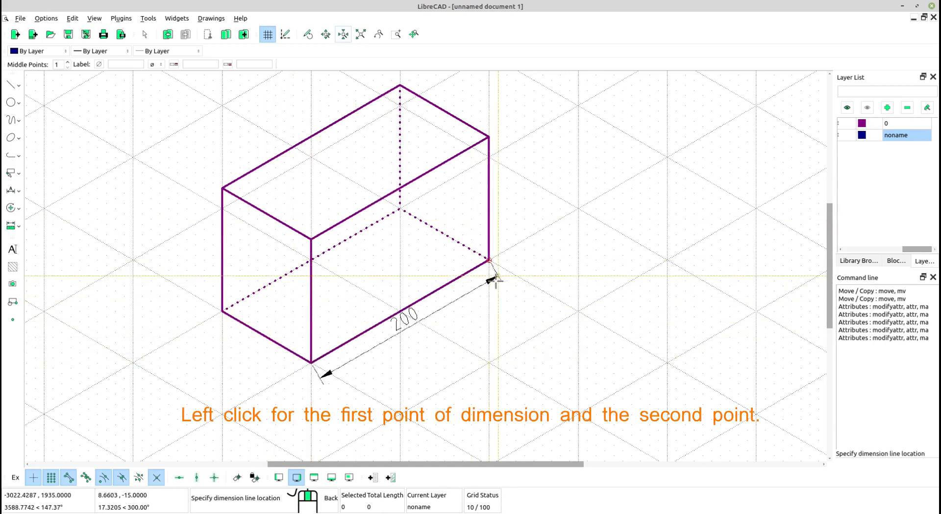
{"action": "mouse_move", "coordinate": [508, 310]}
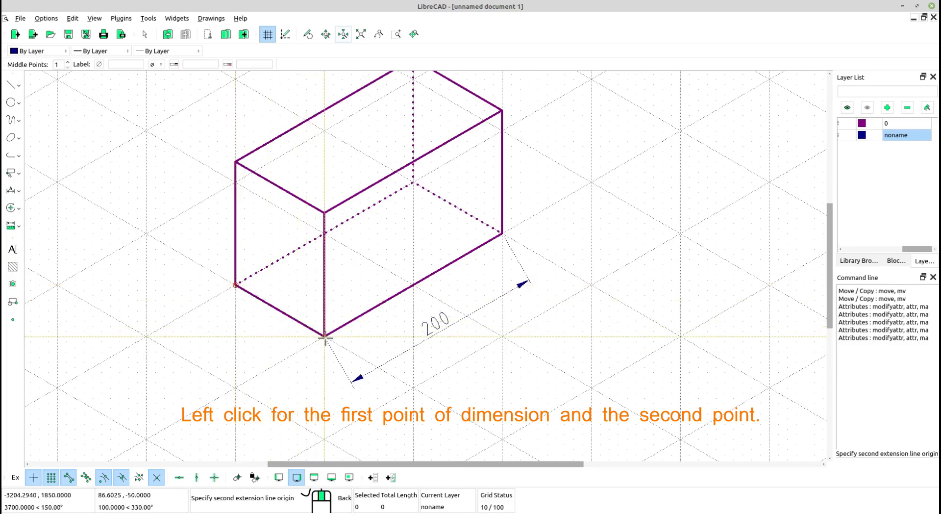
Step: Add the aligned 100 dimension below the left bottom edge
{"action": "left_click", "coordinate": [325, 335]}
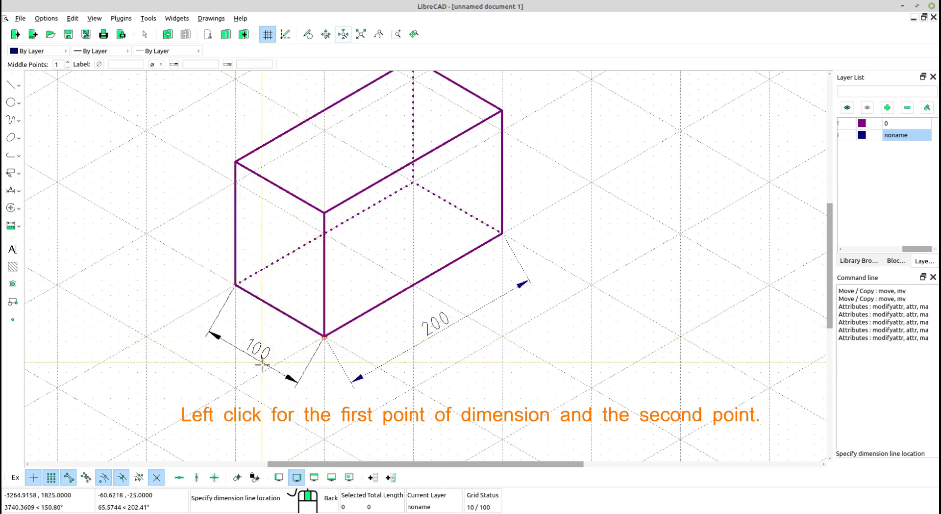
{"action": "left_click", "coordinate": [263, 365]}
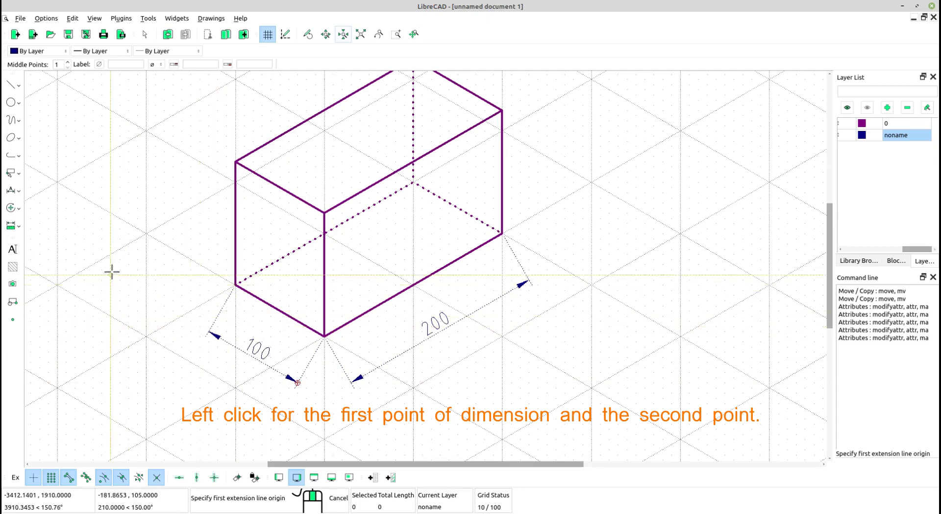
{"action": "left_click", "coordinate": [10, 191]}
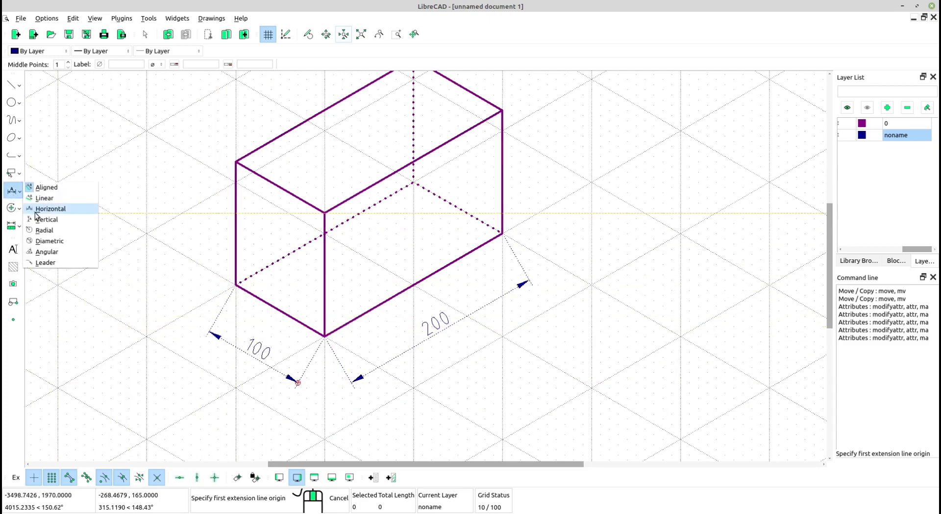
{"action": "mouse_move", "coordinate": [47, 219]}
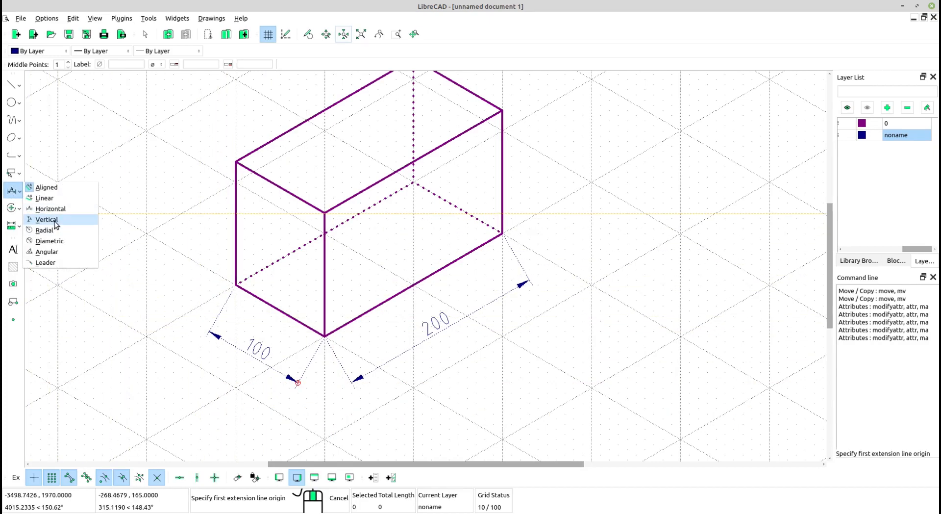
Step: Dimension the right vertical edge as 120, placed right of the box
{"action": "left_click", "coordinate": [47, 219]}
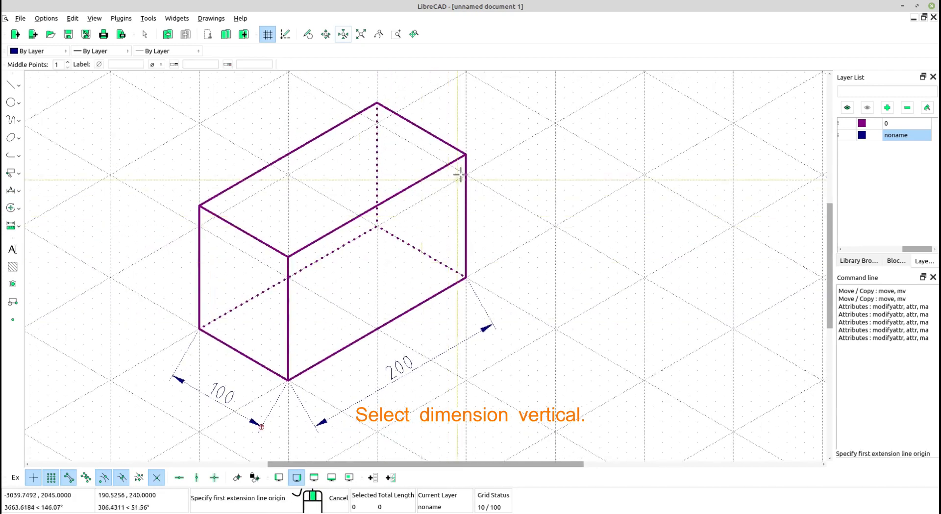
{"action": "left_click", "coordinate": [466, 155]}
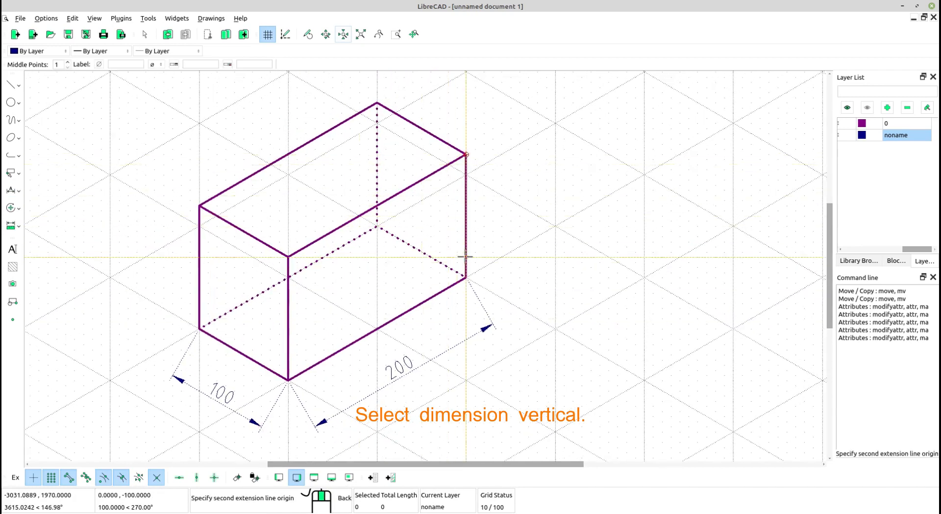
{"action": "left_click", "coordinate": [468, 278]}
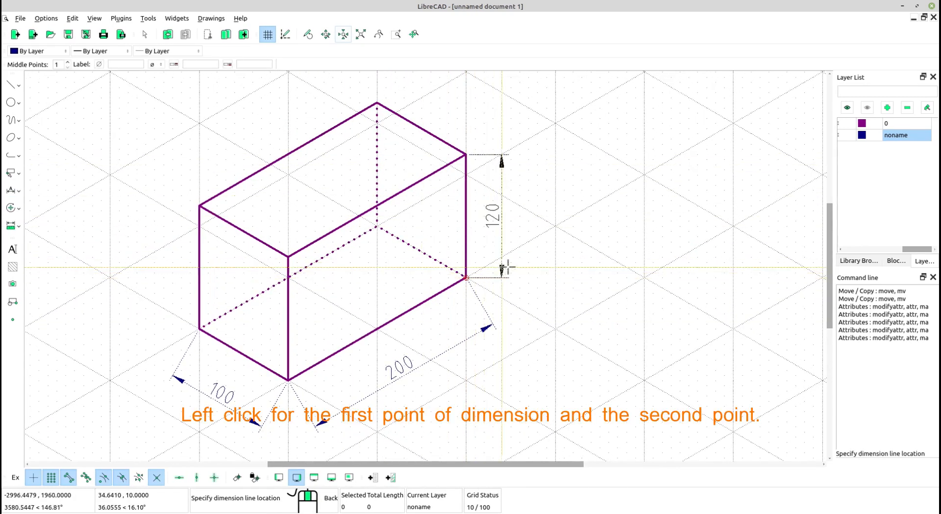
{"action": "left_click", "coordinate": [504, 266]}
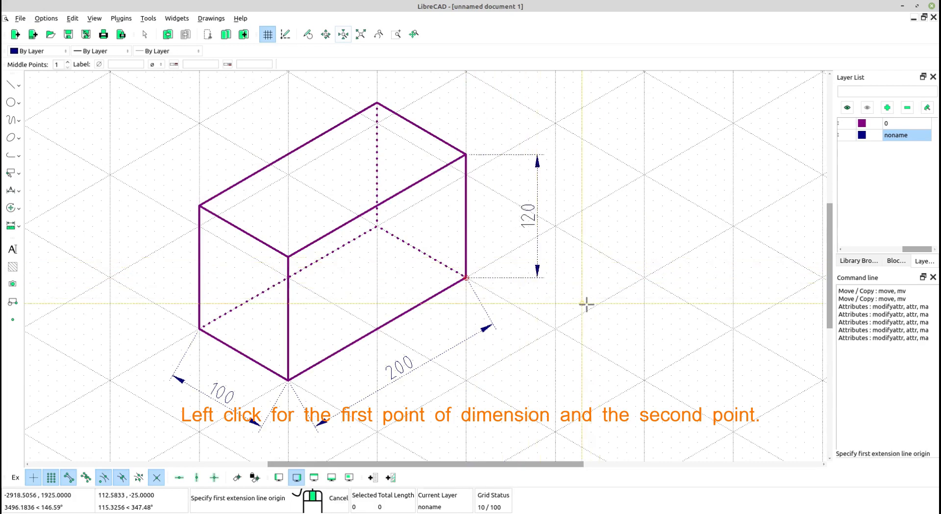
{"action": "mouse_move", "coordinate": [495, 293]}
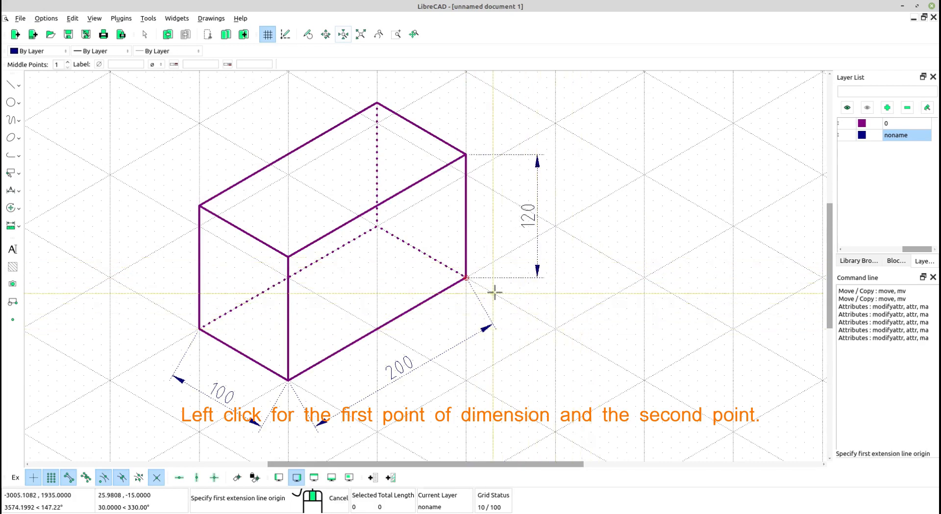
{"action": "key", "text": "Escape"}
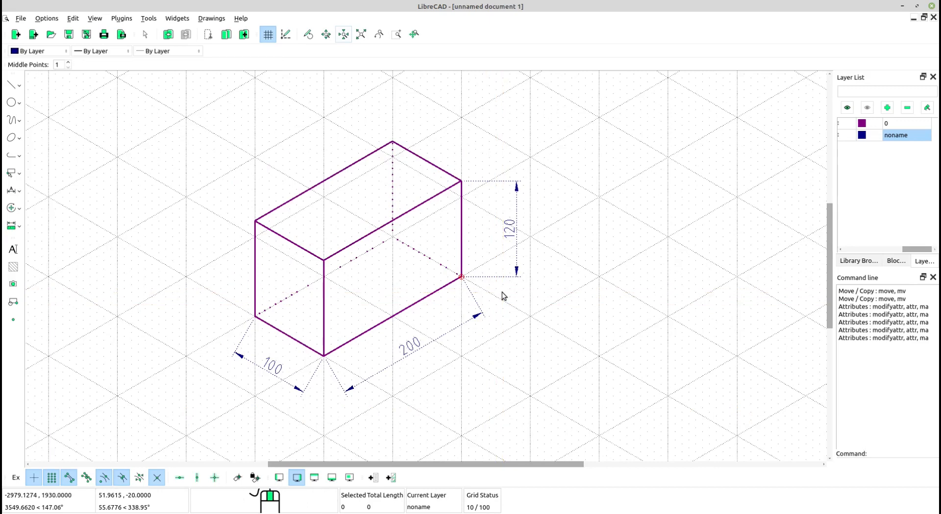
{"action": "mouse_move", "coordinate": [50, 26]}
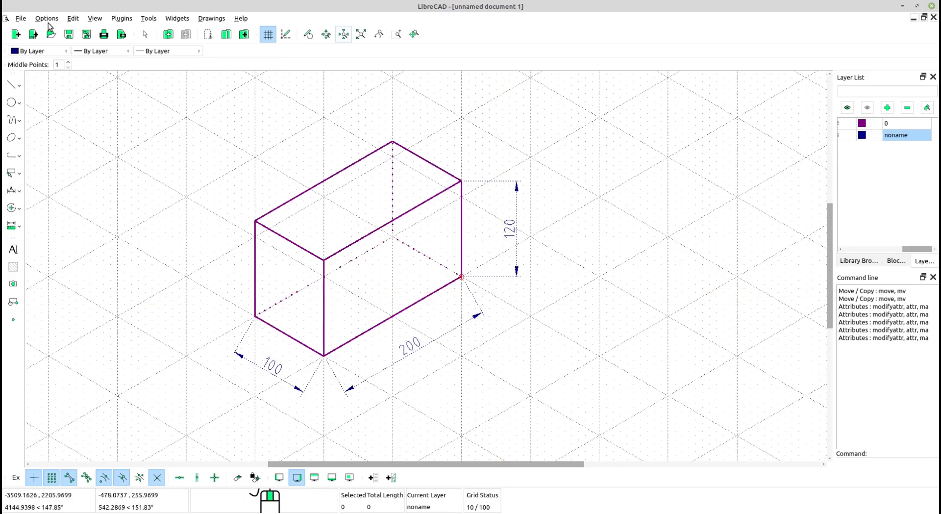
Step: Look through the Options menu, then open the View menu to reach the Grid toggle
{"action": "left_click", "coordinate": [47, 19]}
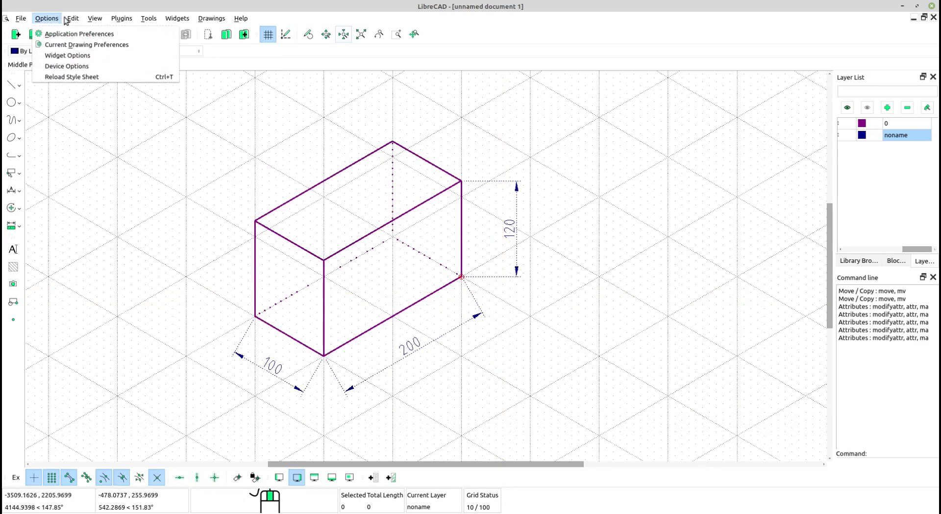
{"action": "left_click", "coordinate": [94, 18]}
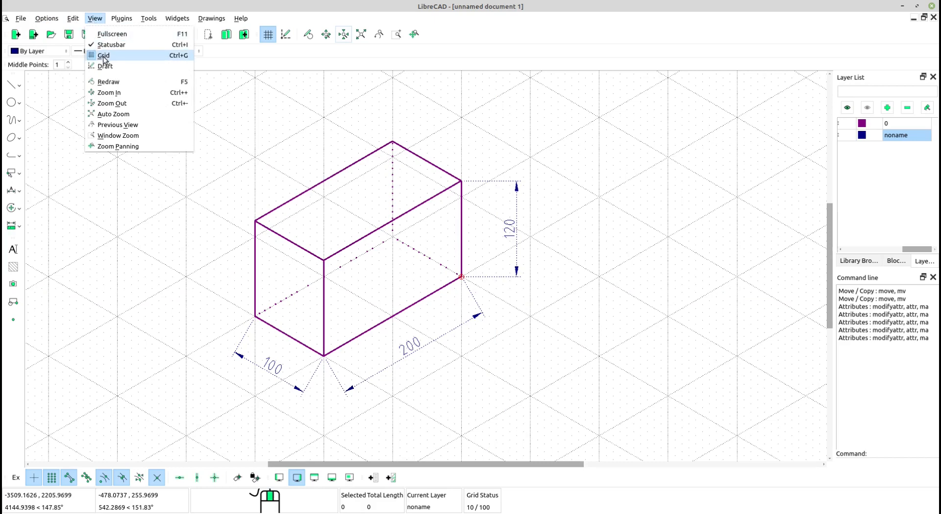